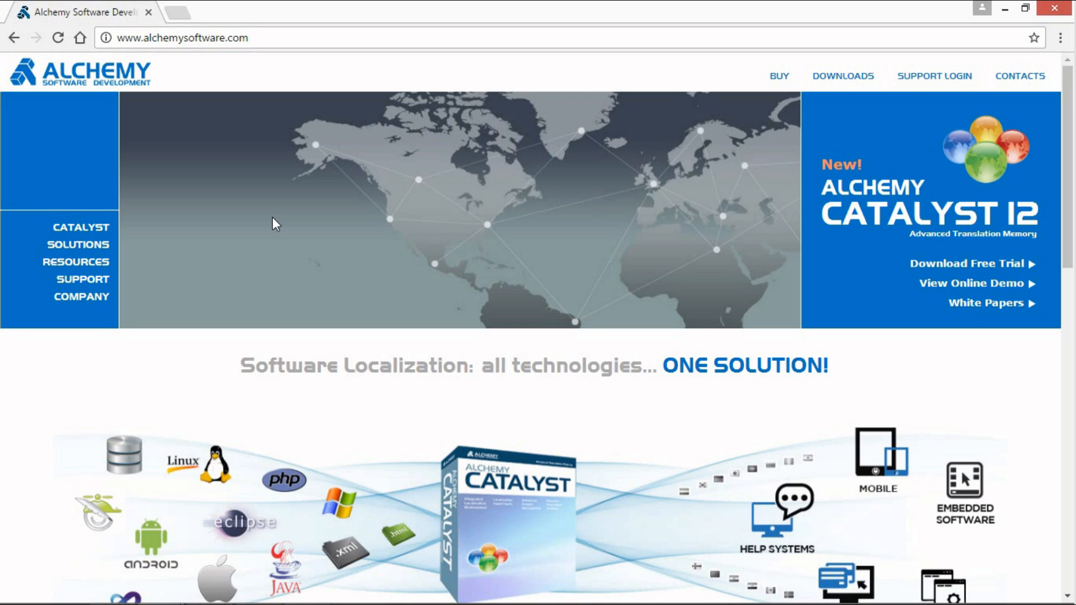
mouse_move(309, 219)
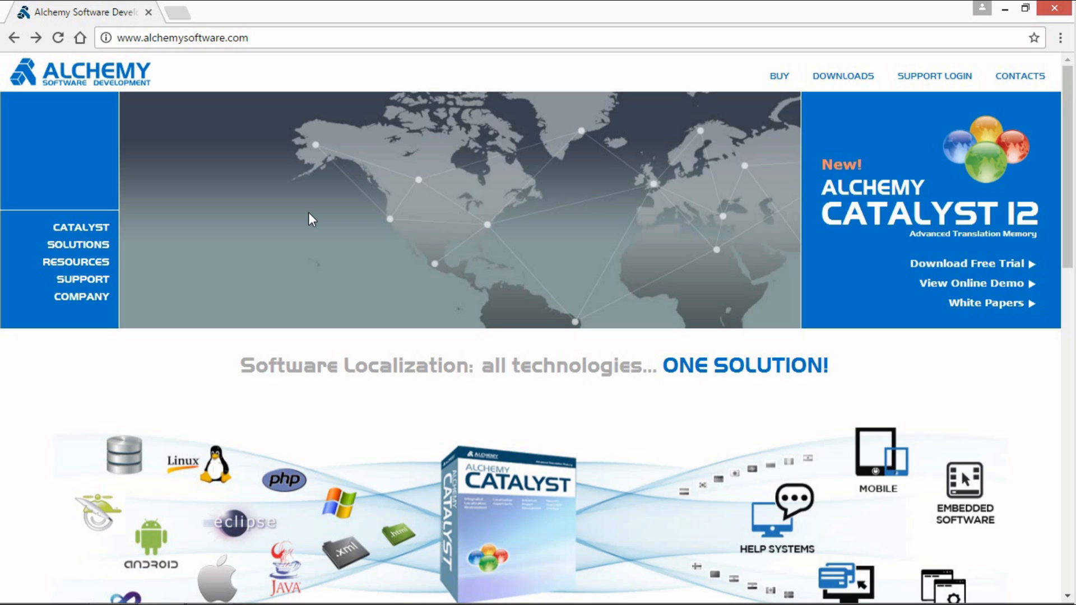
Go to alchemysoftware.com/translite.html and scroll to the Product Download section.
click(268, 38)
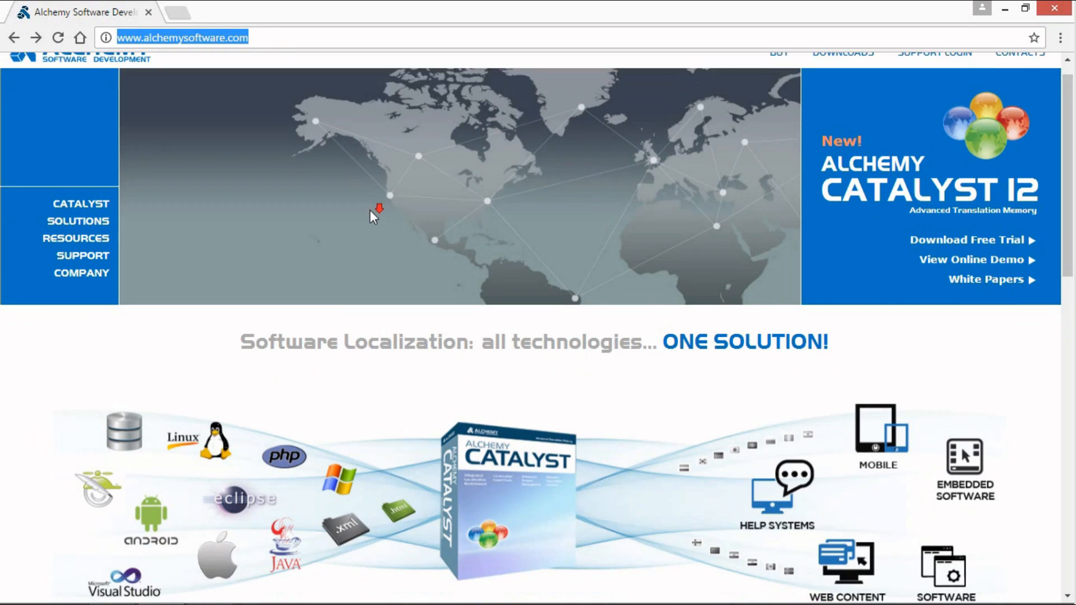
scroll(down, 3)
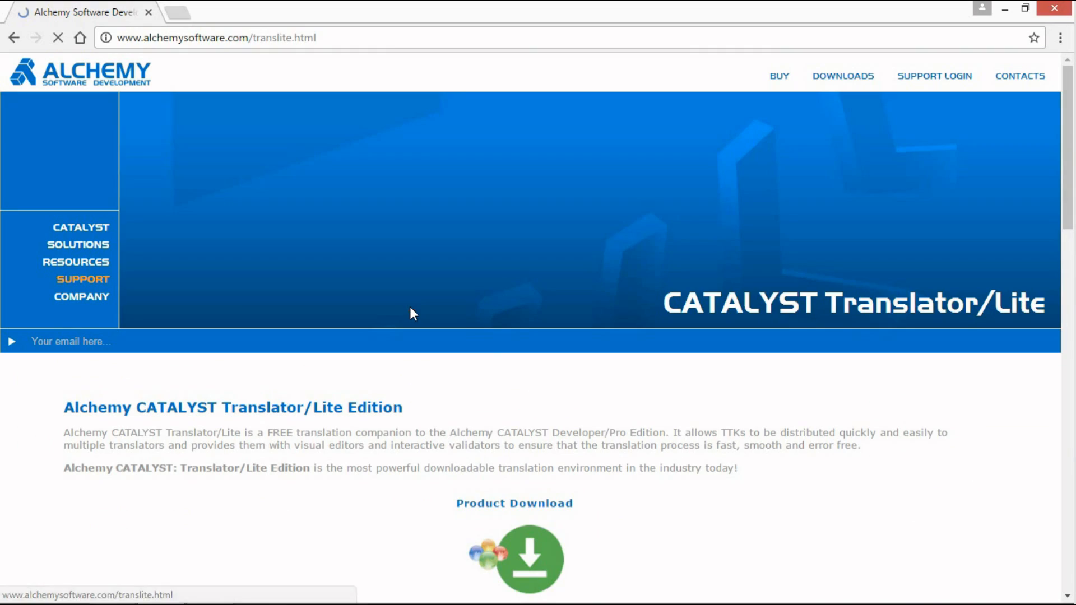
scroll(down, 3)
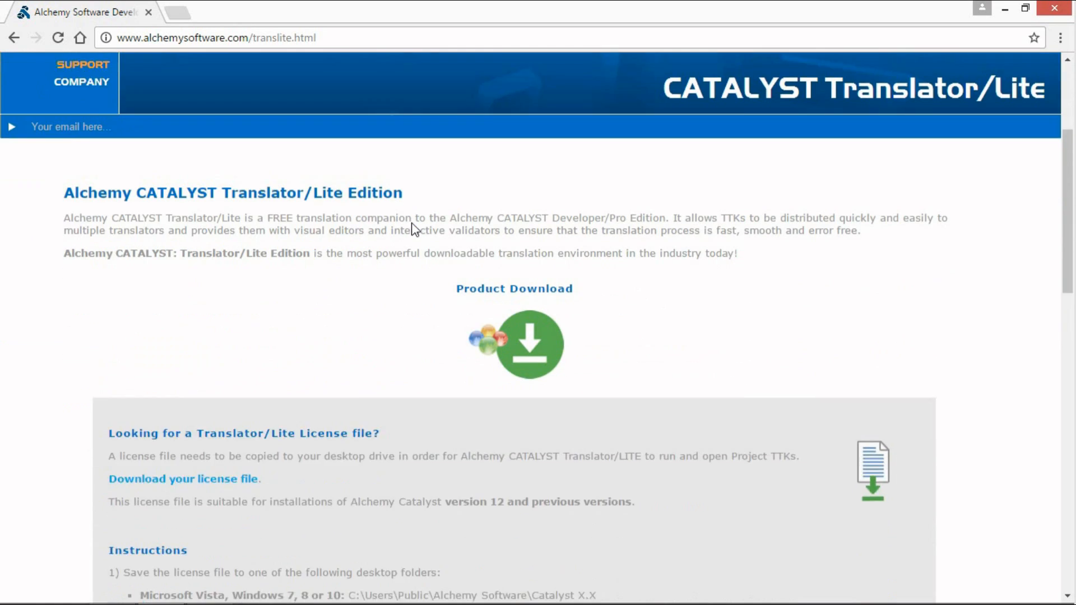
scroll(down, 3)
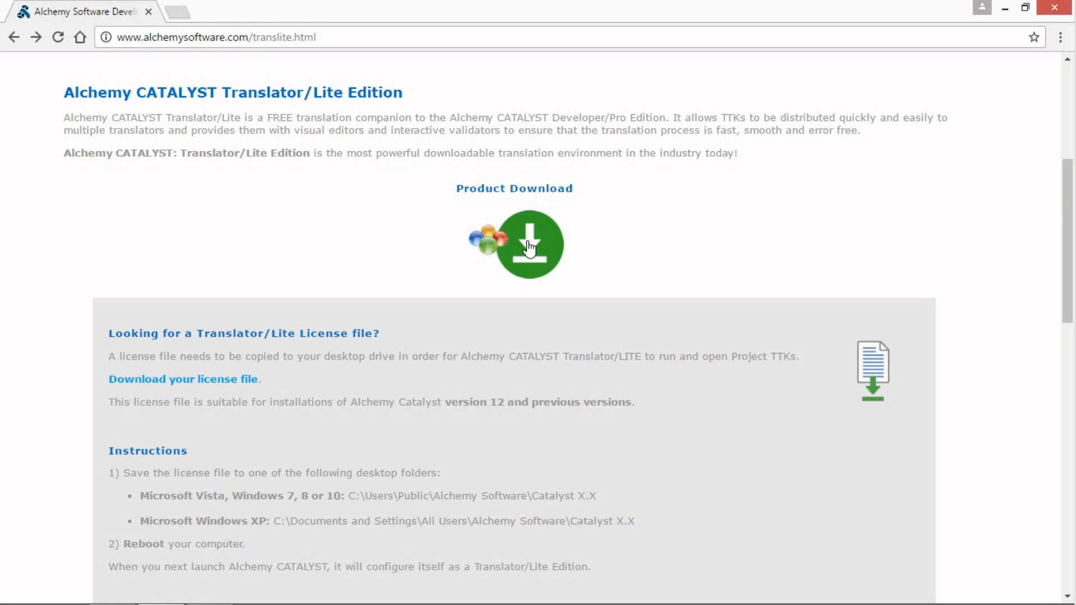
mouse_move(528, 245)
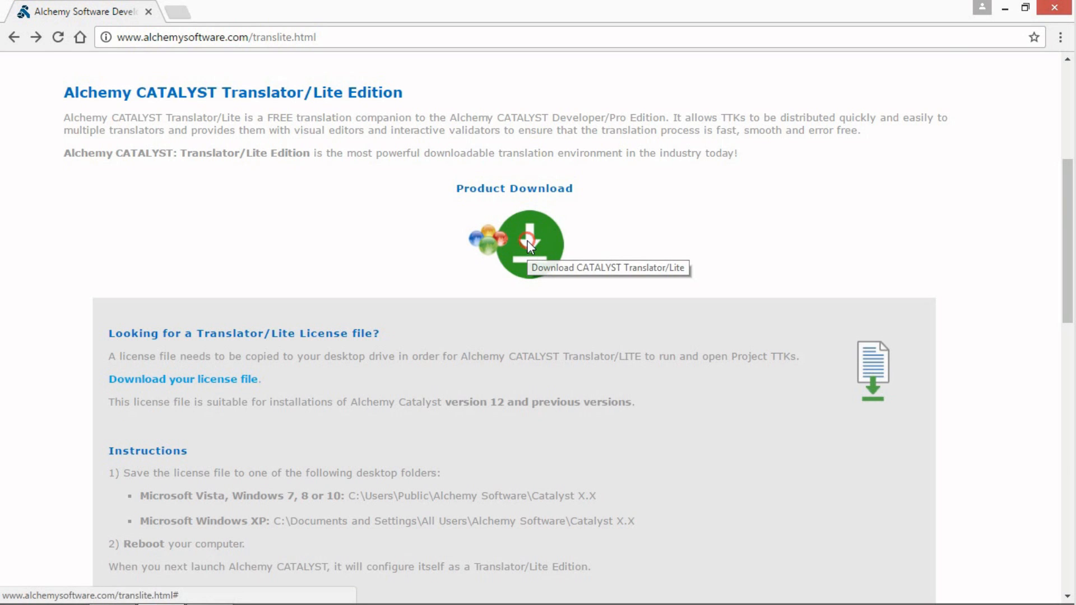
Download the 'Alchemy CATALYST 12: Translator/Lite - 64bit' installer and run the downloaded .exe.
click(531, 242)
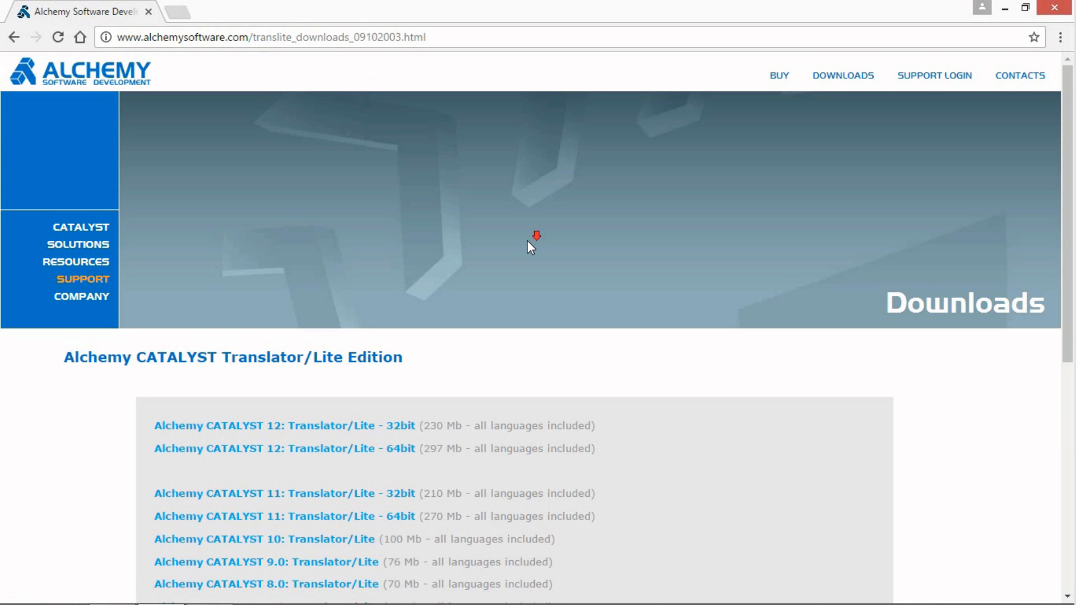
scroll(down, 3)
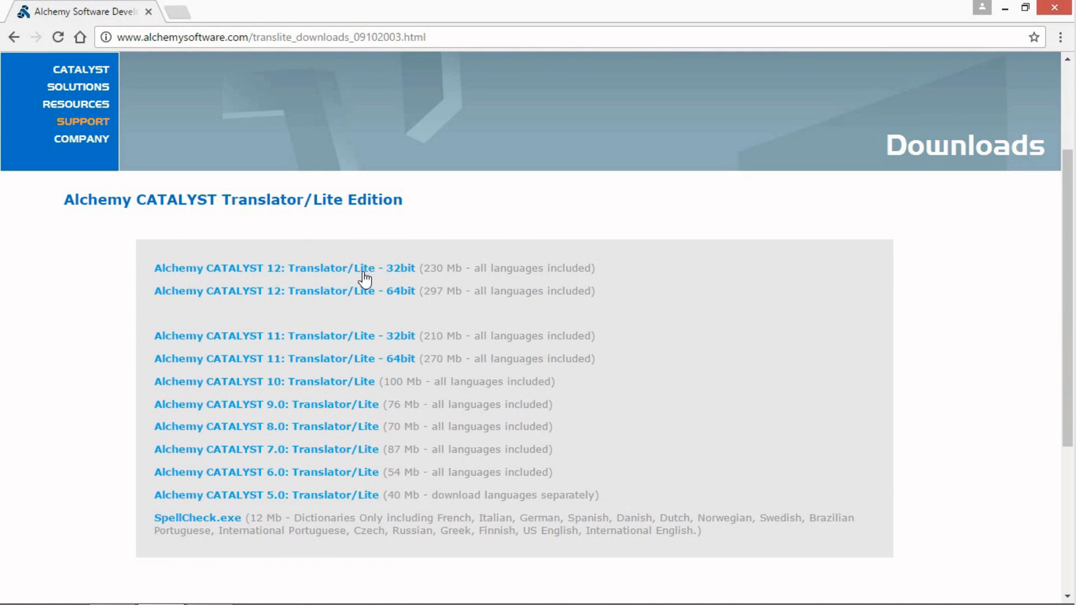
click(283, 290)
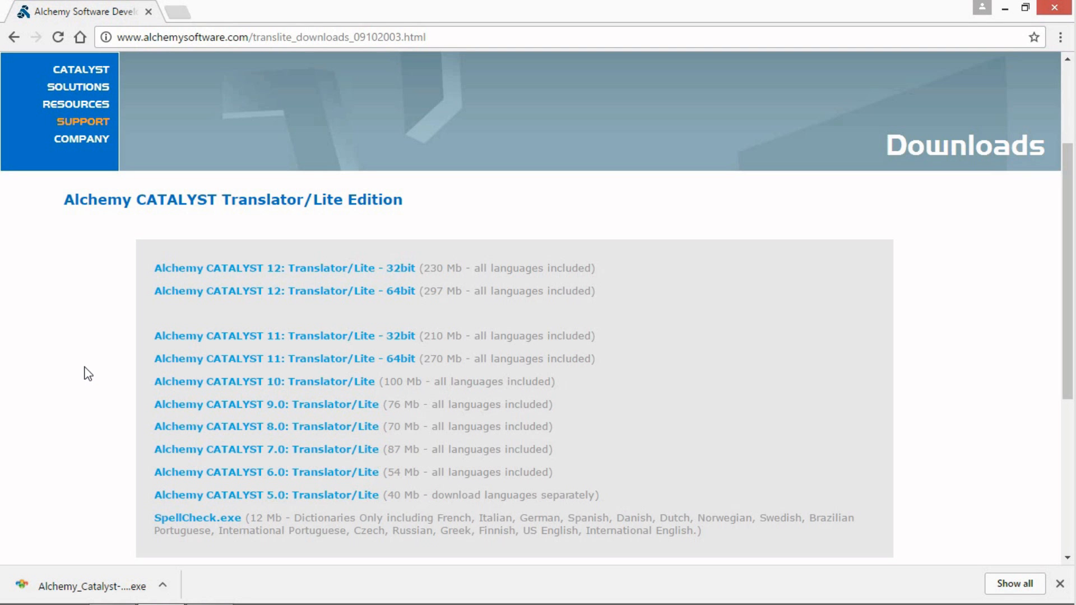
mouse_move(82, 583)
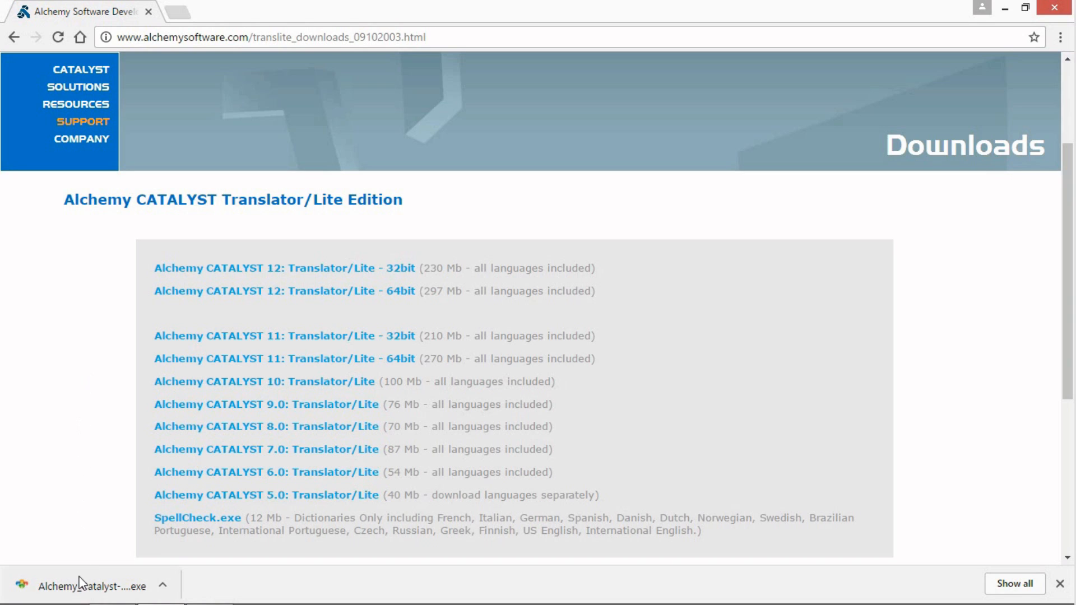
click(93, 585)
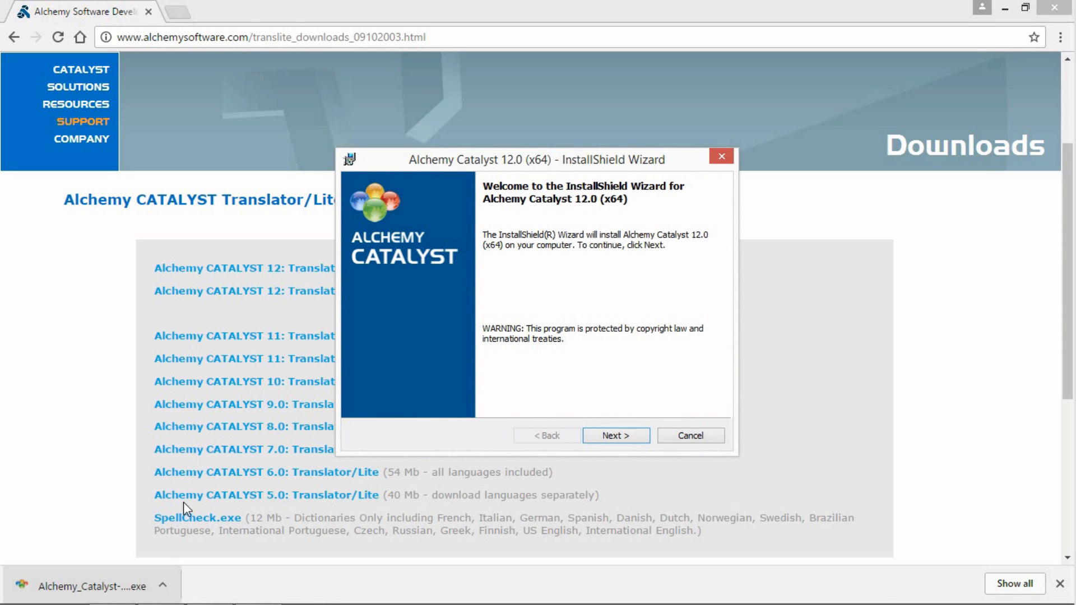
Accept the license agreement and keep the default destination folder and spell-check dictionaries.
click(614, 435)
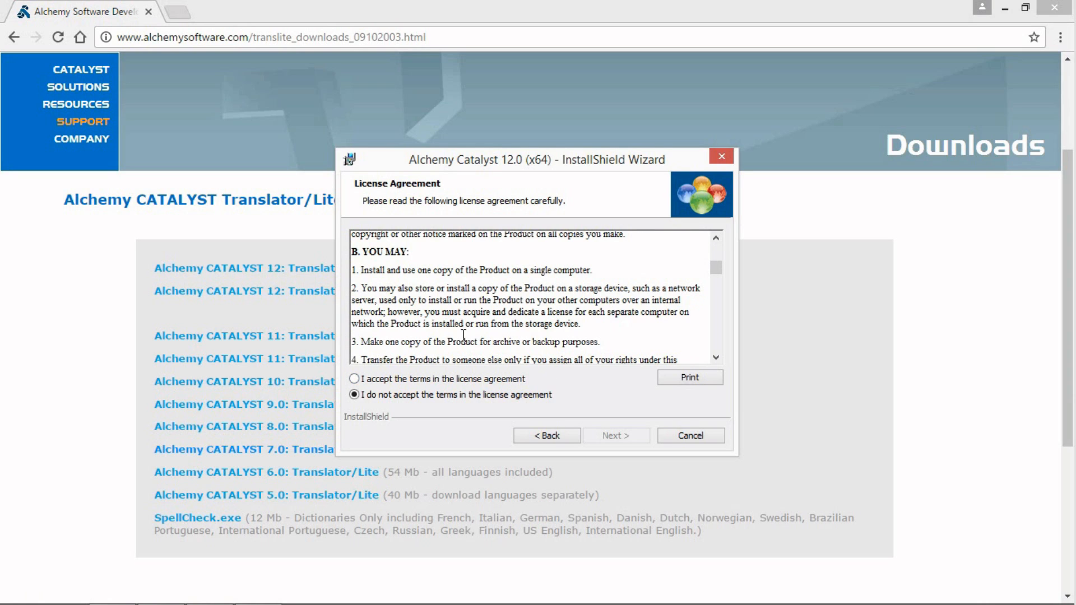
click(353, 378)
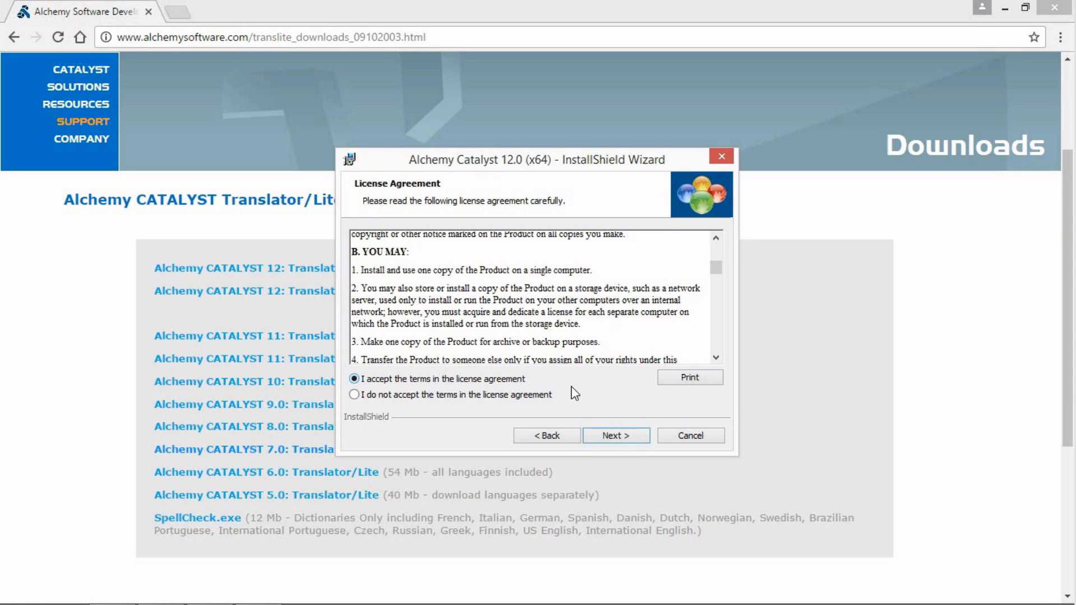
click(615, 435)
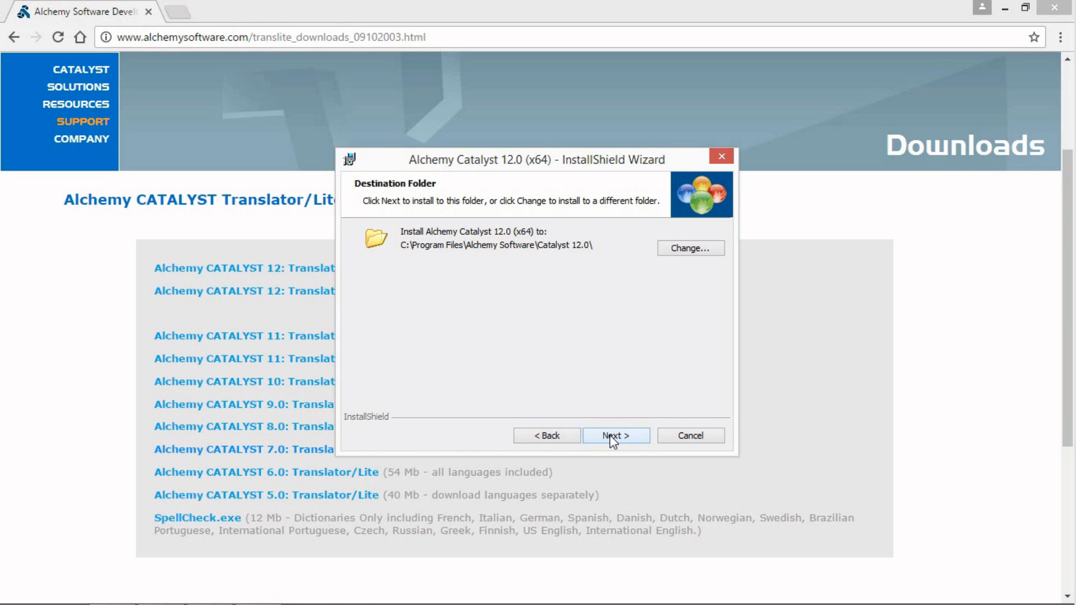
click(616, 435)
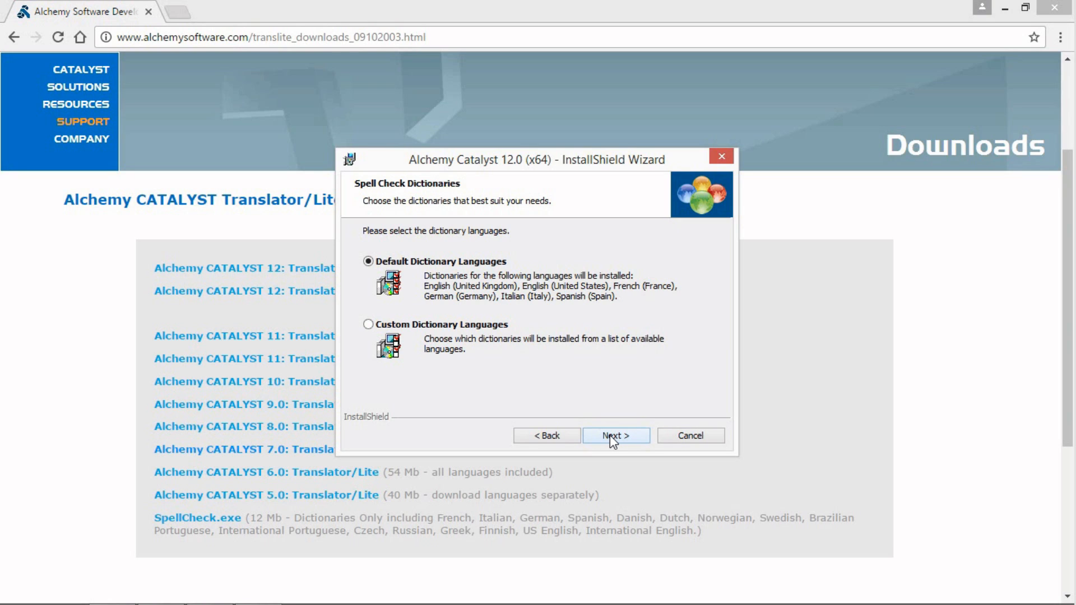
click(615, 436)
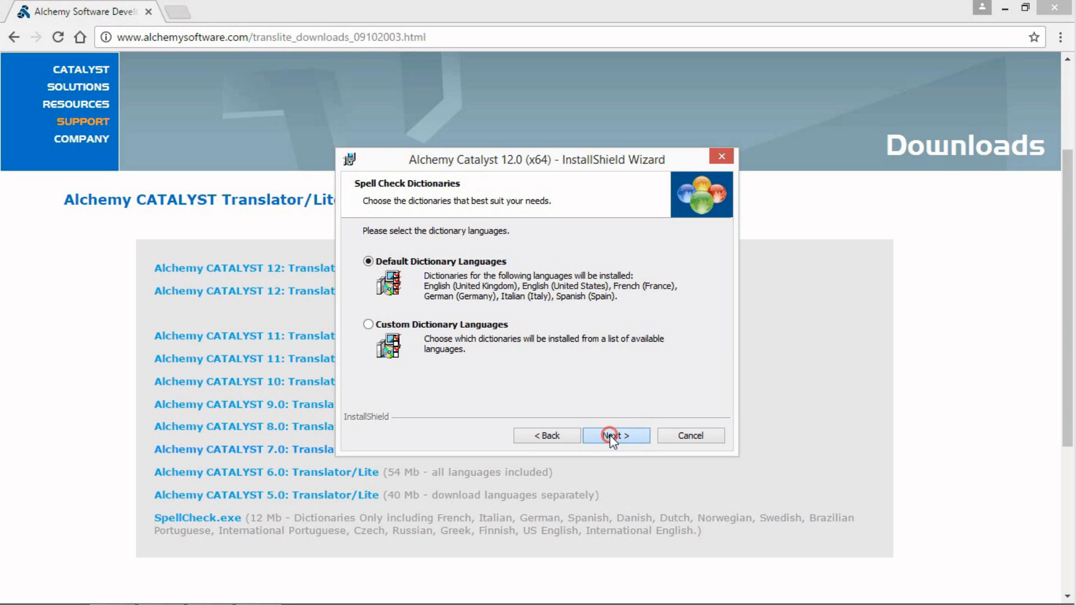
click(616, 436)
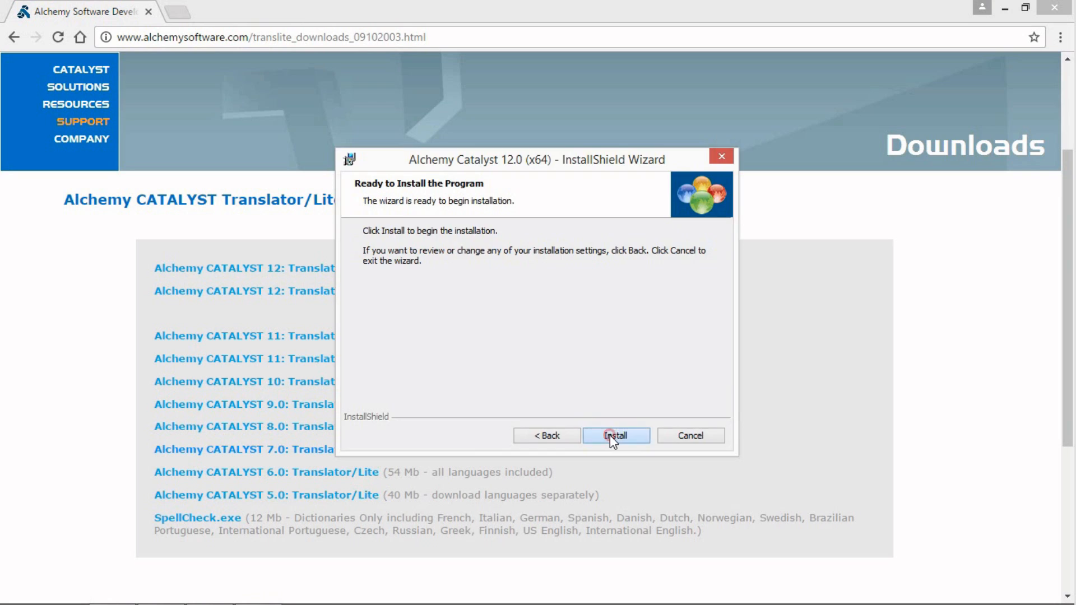
Install Alchemy Catalyst 12.0 (x64) and finish with 'Launch Alchemy Catalyst' unchecked.
click(616, 435)
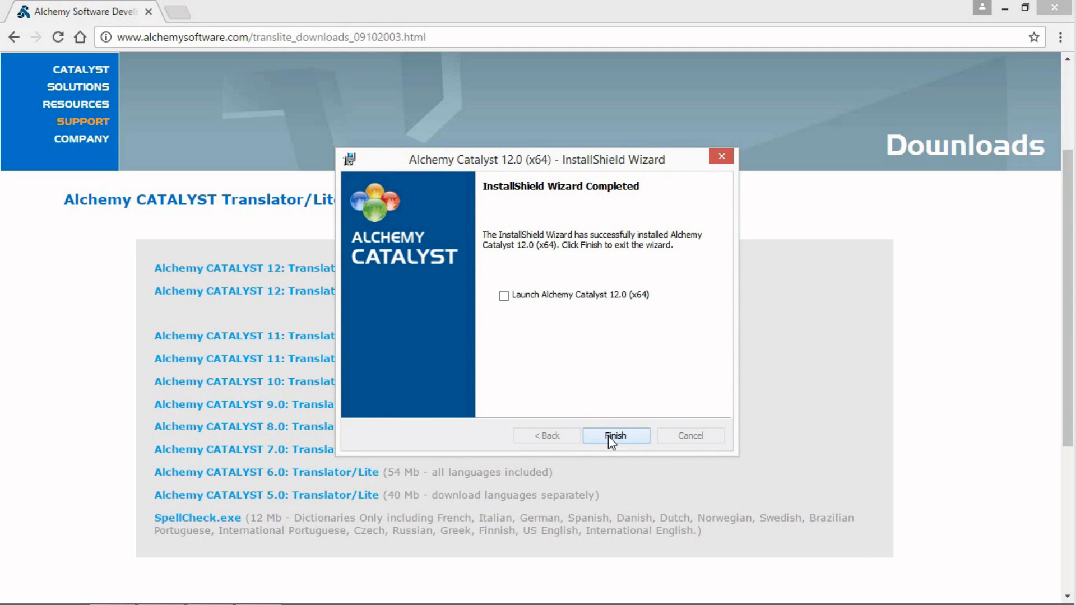
click(614, 435)
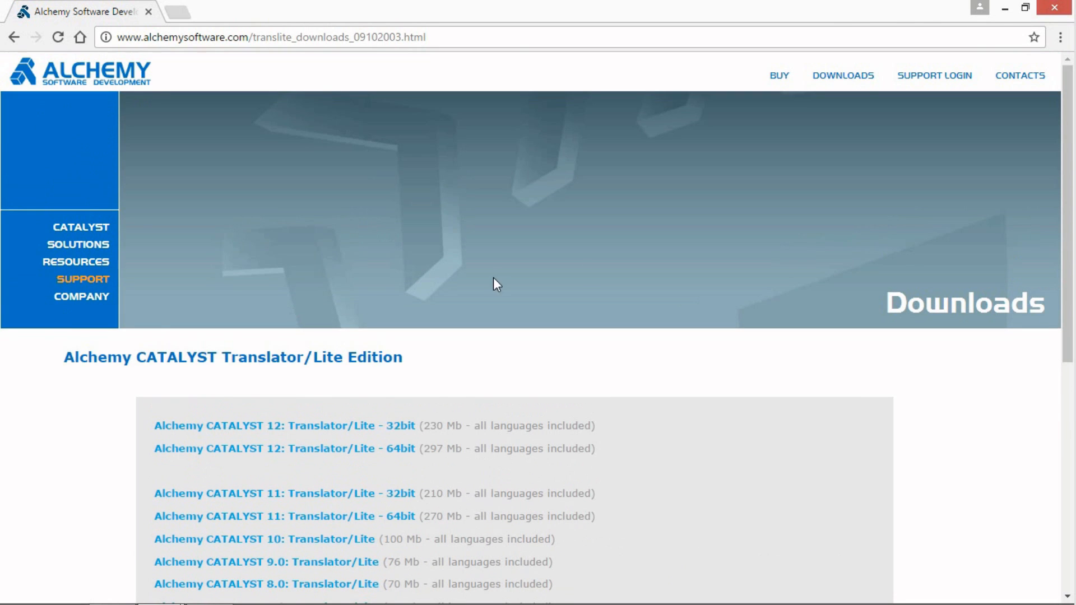
Go to the site's Downloads page and into the CATALYST Translator/Lite page.
click(844, 75)
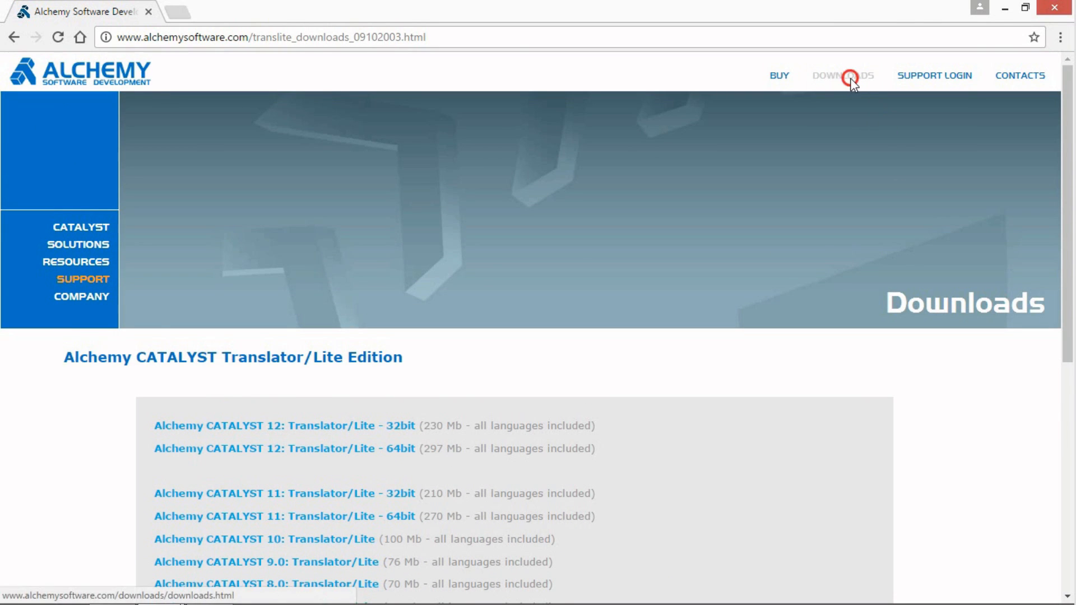
click(843, 75)
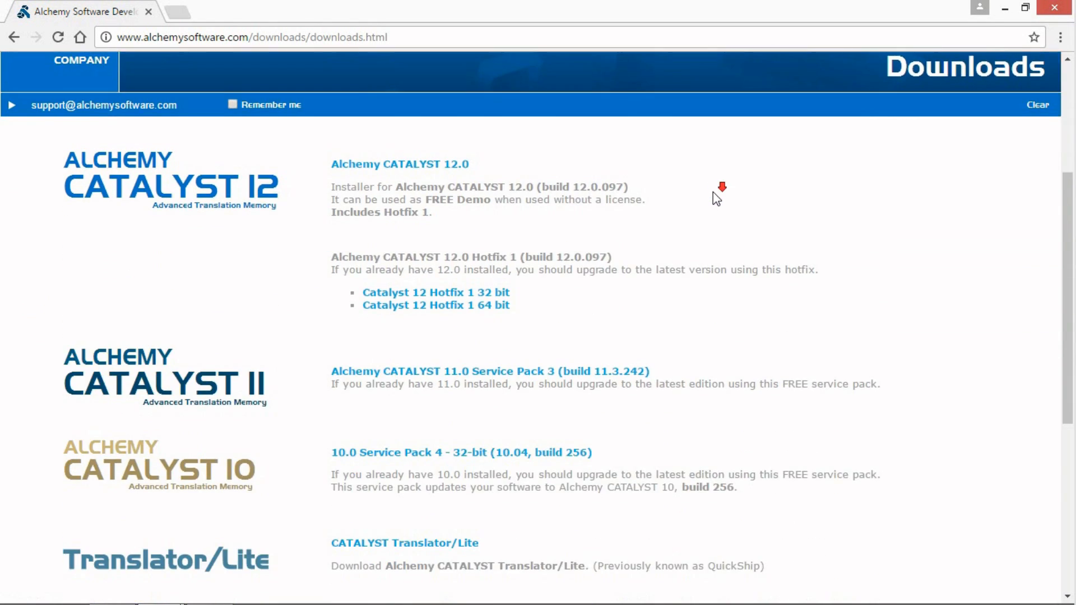
scroll(down, 3)
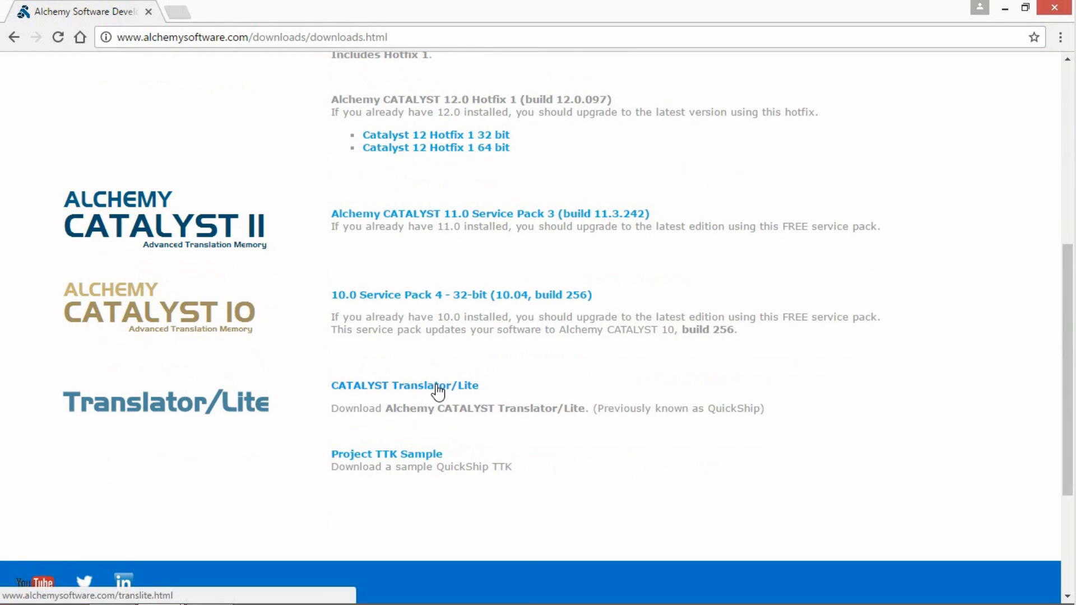
click(404, 384)
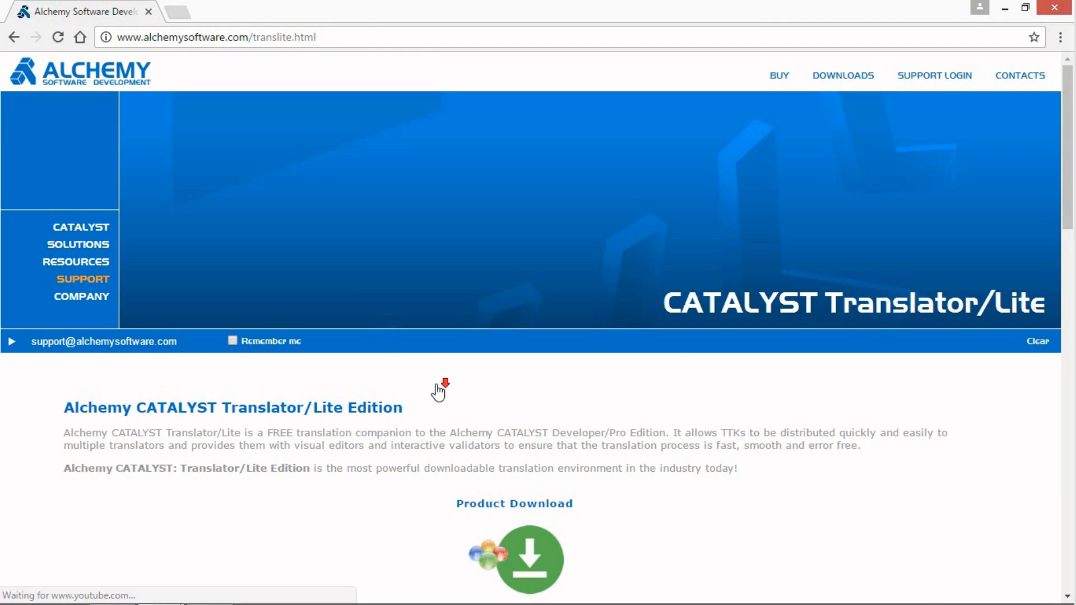
Download the TranslatorLite.lic license file and bring up its download options.
scroll(down, 3)
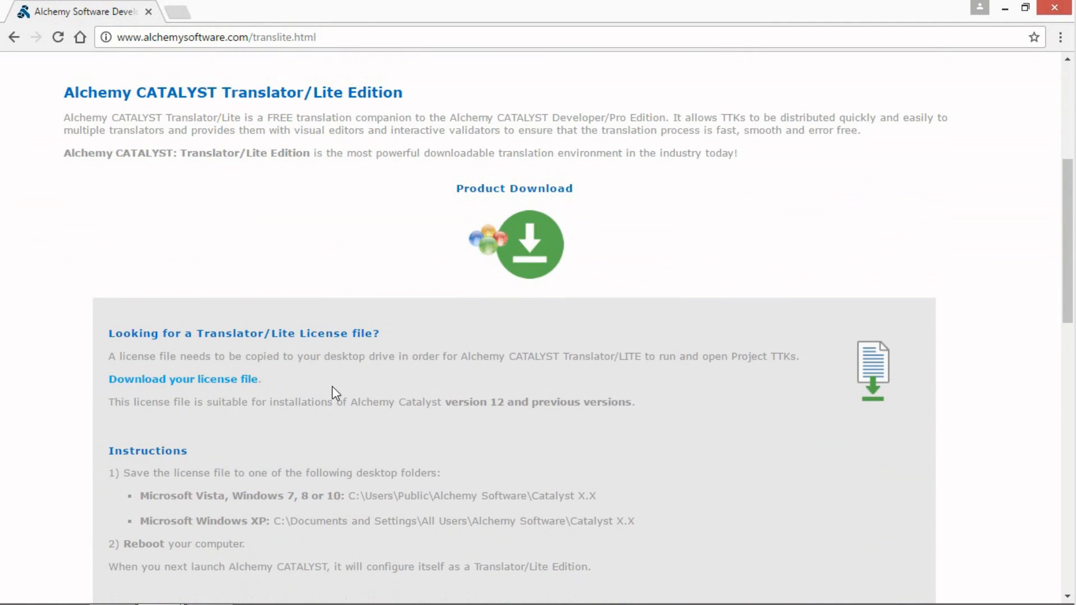
click(183, 379)
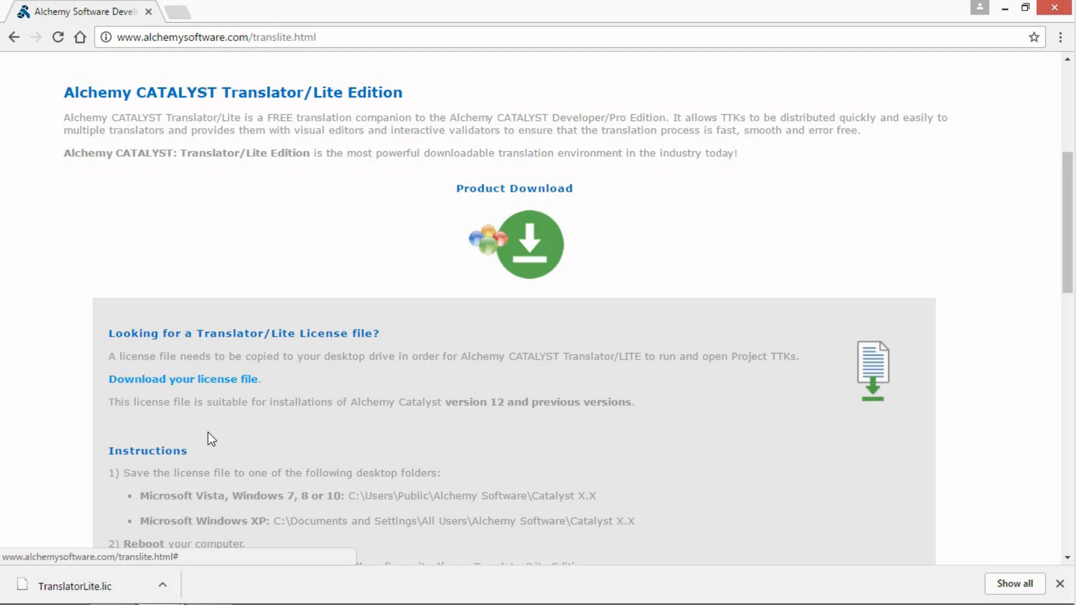
click(163, 586)
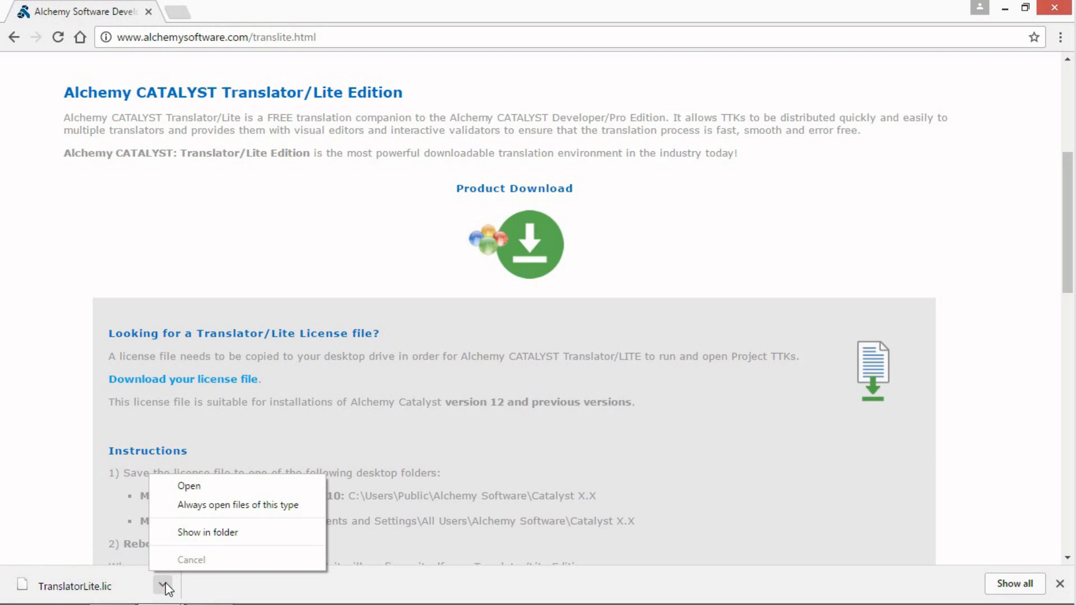
Show TranslatorLite.lic in the Downloads folder and copy it.
click(208, 533)
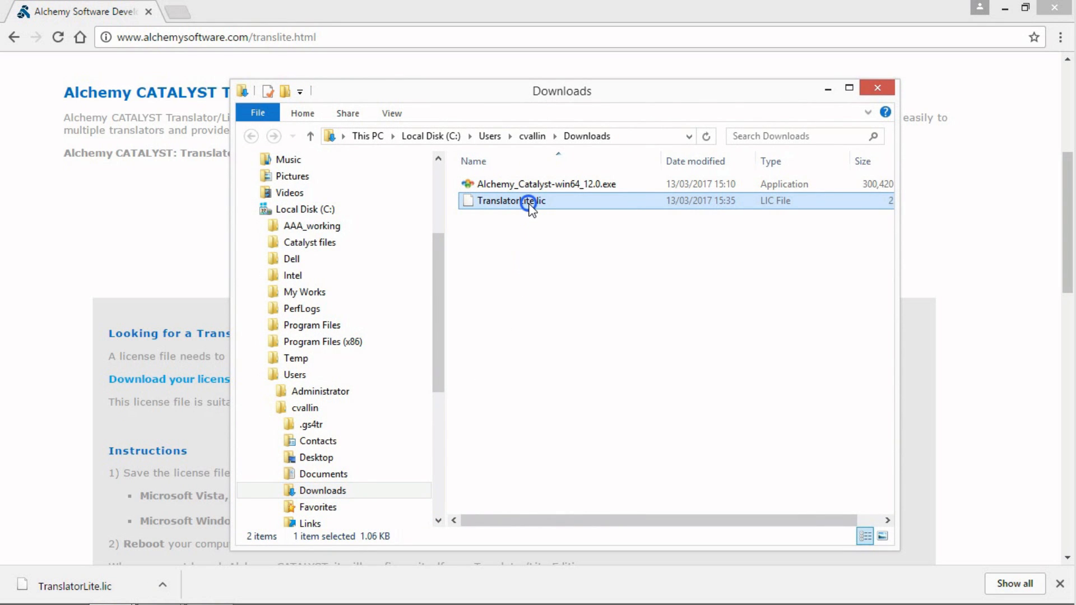
right_click(511, 201)
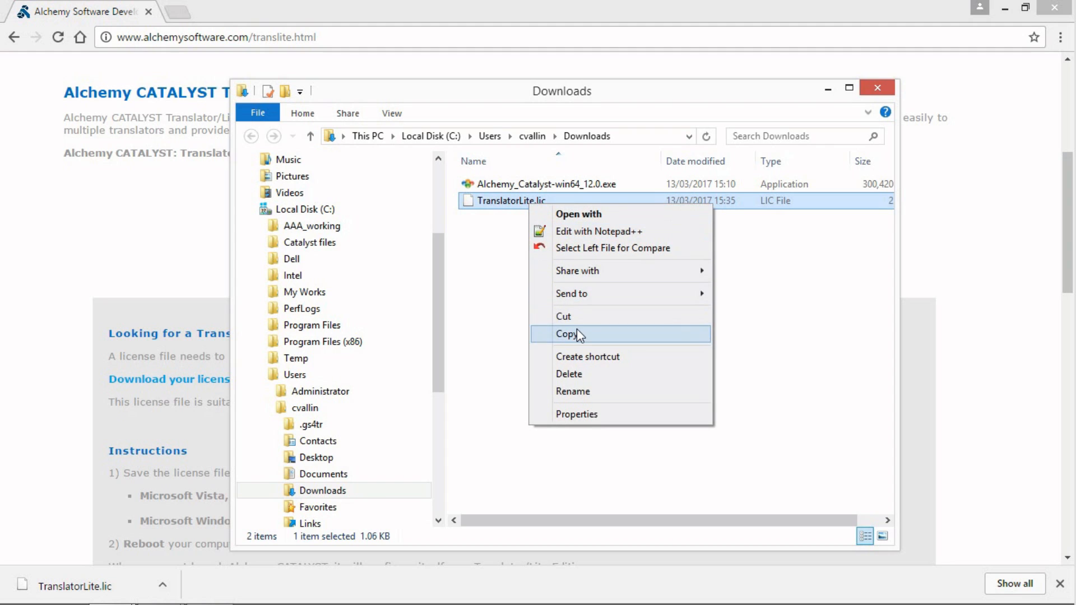
click(567, 335)
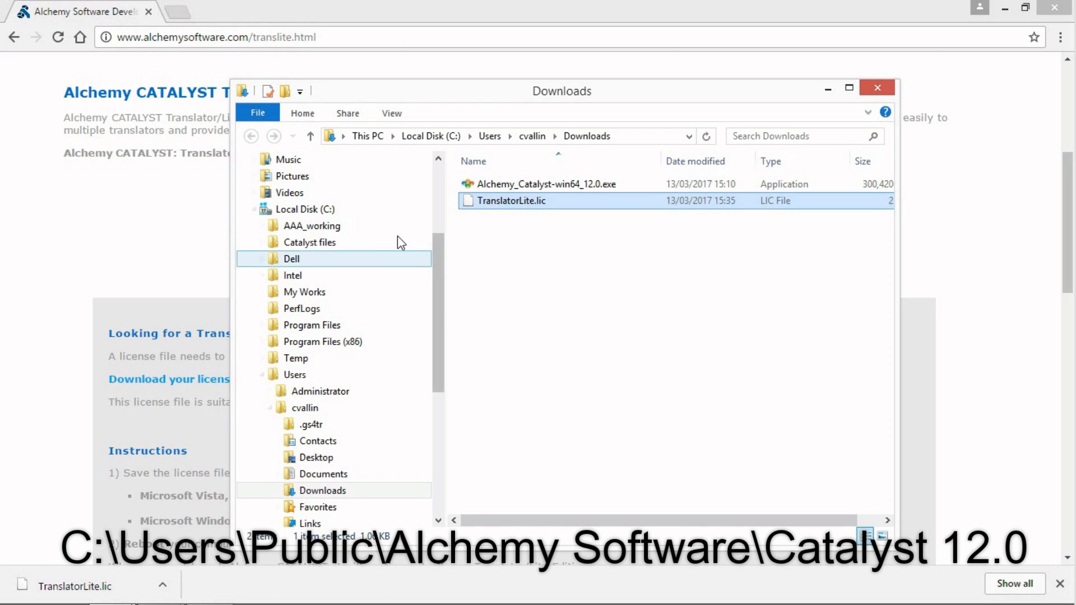
Navigate to C:\Users\Public\Alchemy Software\Catalyst 12.0.
click(305, 210)
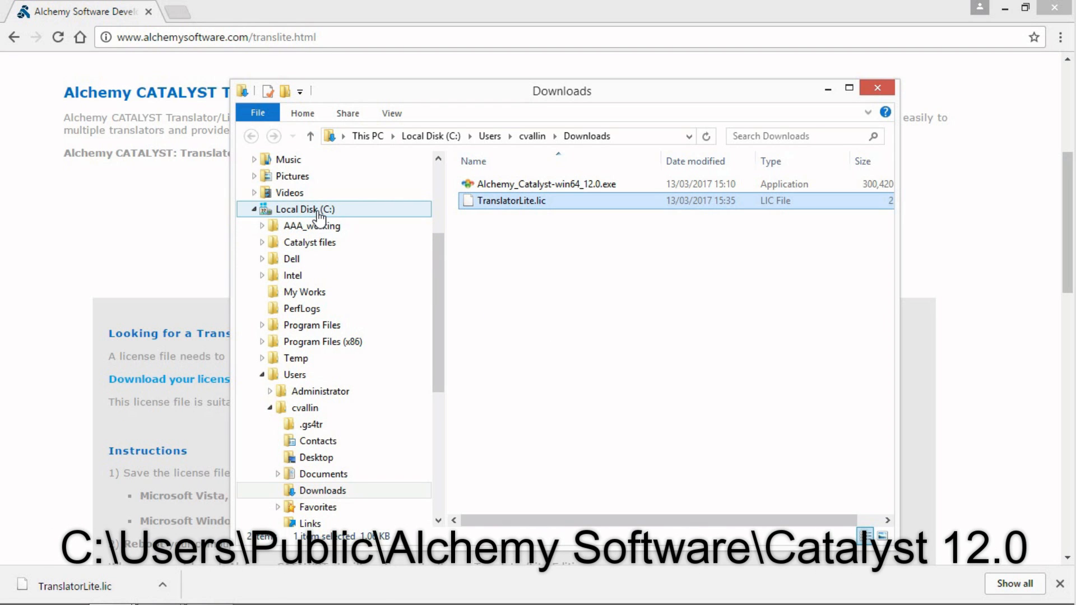
click(304, 210)
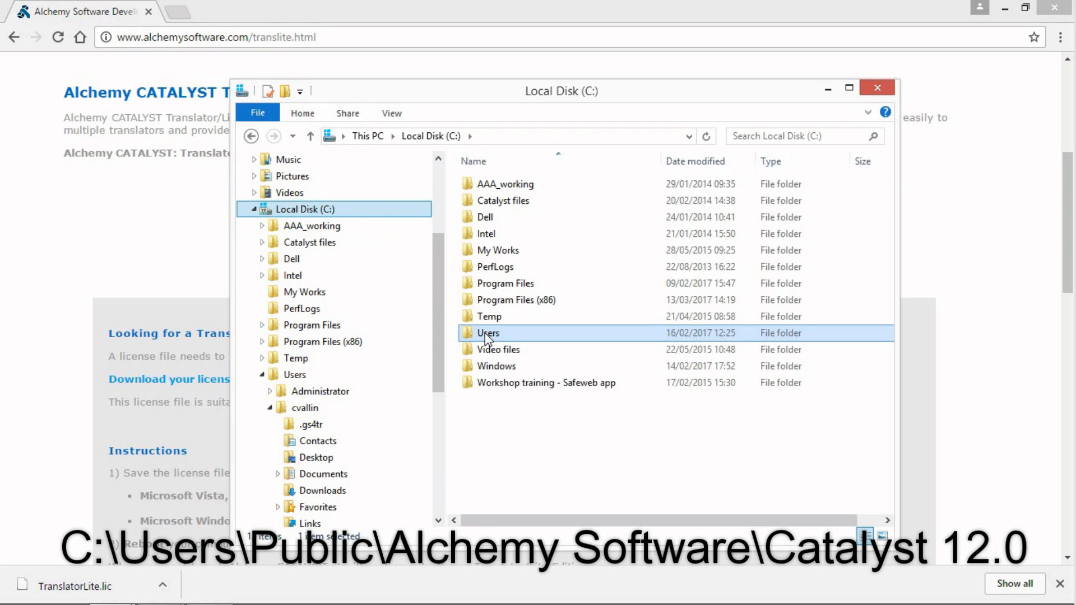
double_click(487, 333)
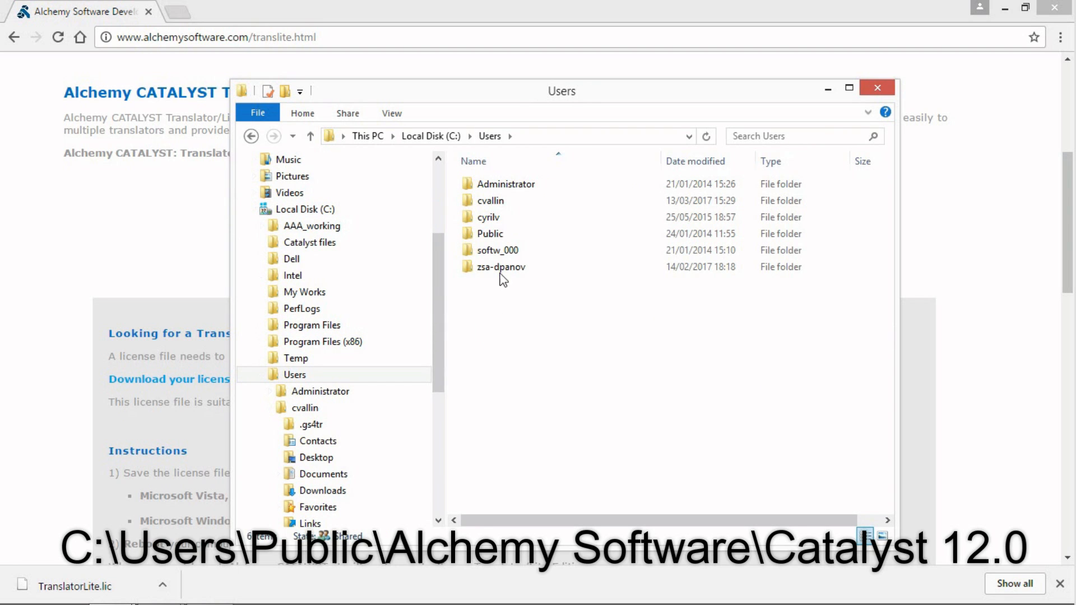
double_click(490, 234)
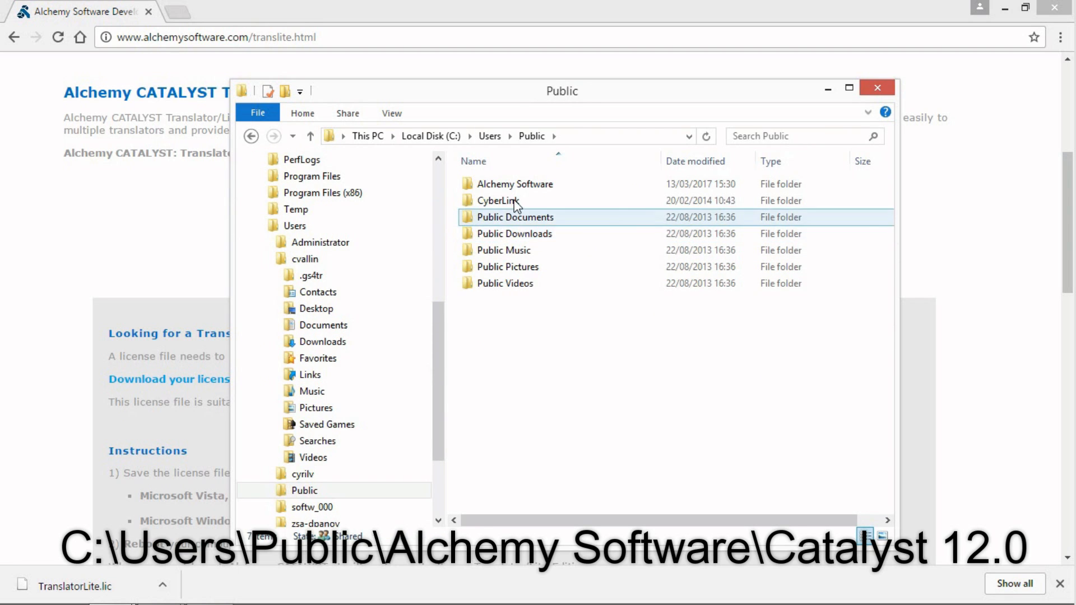
double_click(515, 184)
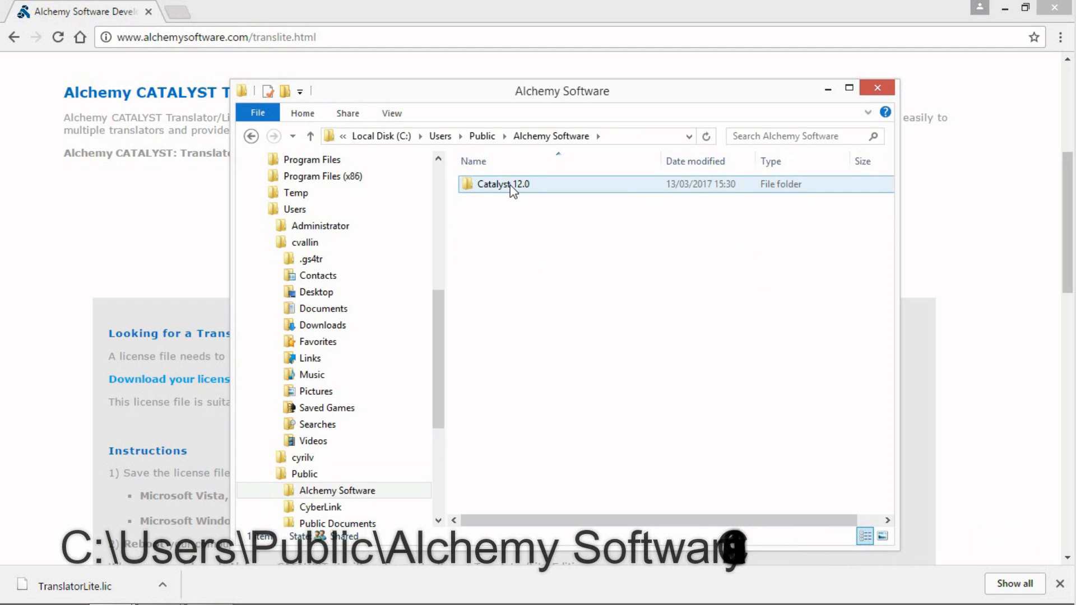
double_click(504, 184)
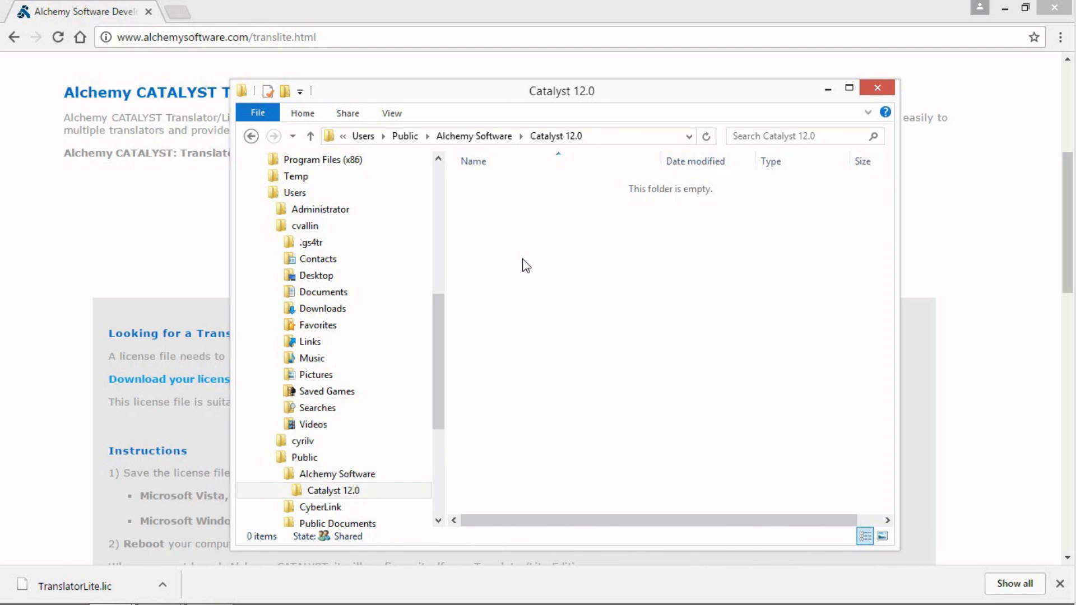
Paste TranslatorLite.lic into the empty Catalyst 12.0 folder.
right_click(524, 266)
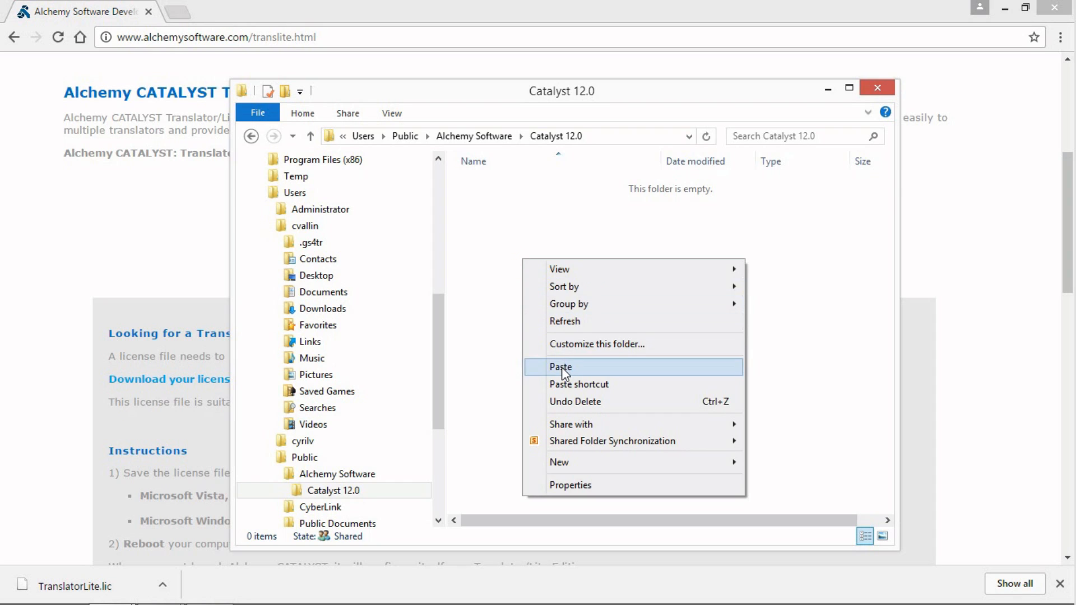
click(561, 367)
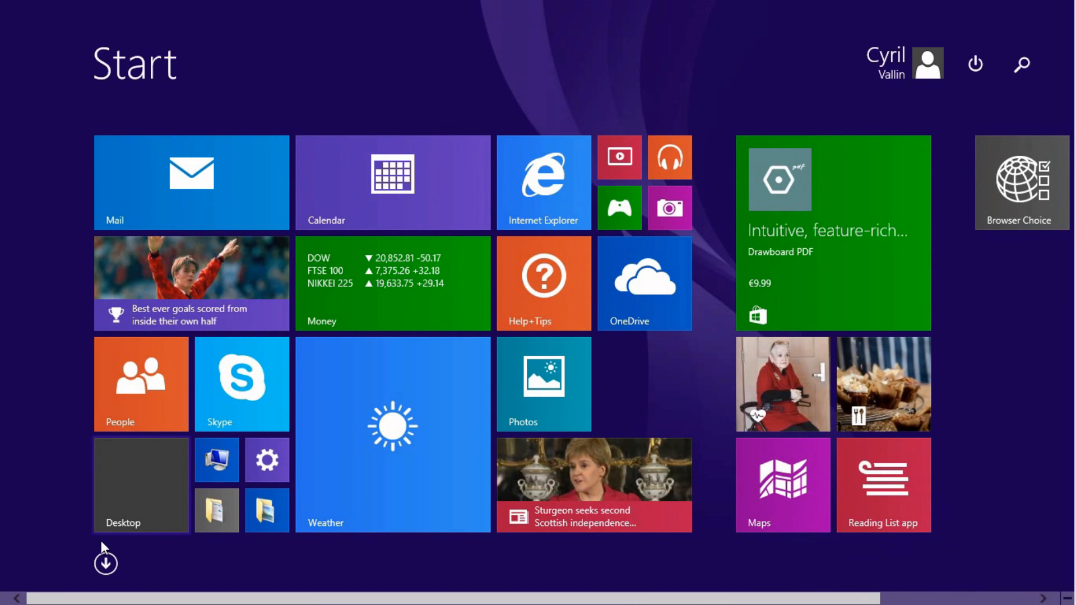
Launch Alchemy Catalyst 12.0 from the Start screen apps list as Translator/Lite Edition.
click(105, 562)
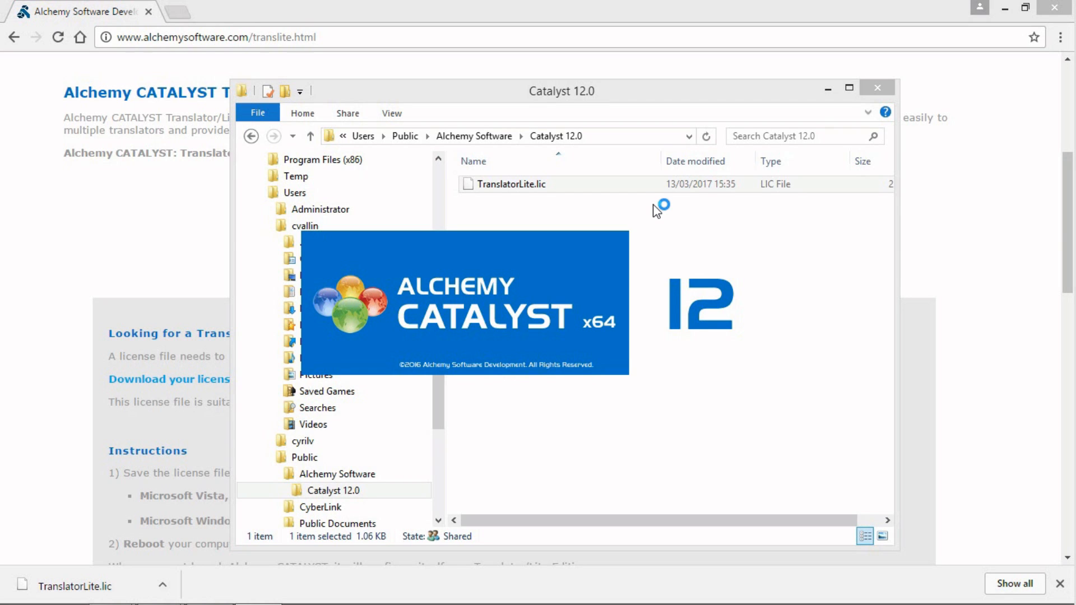
double_click(511, 184)
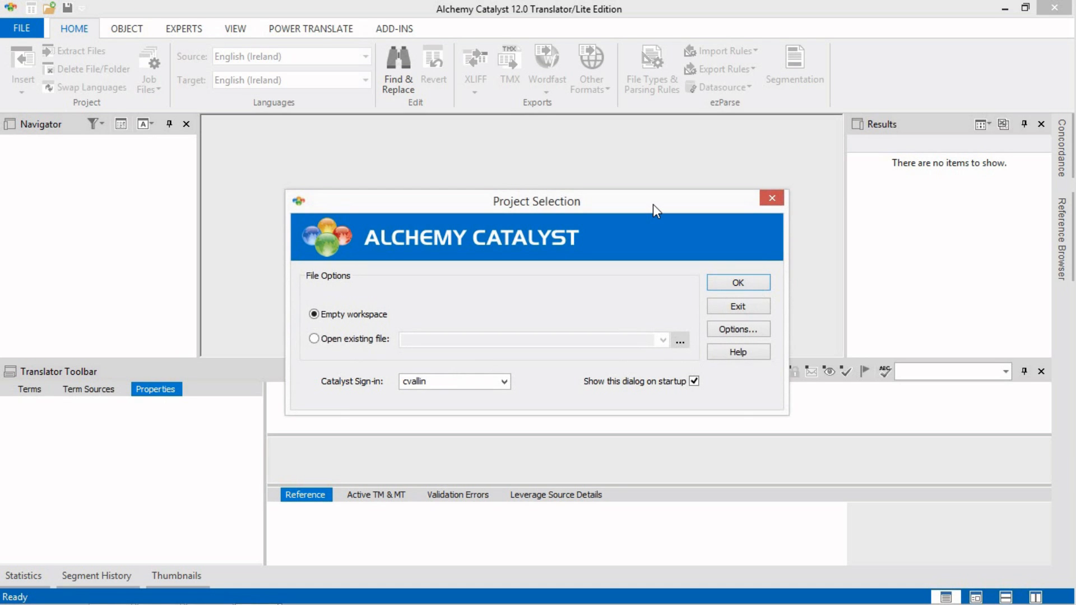
mouse_move(545, 27)
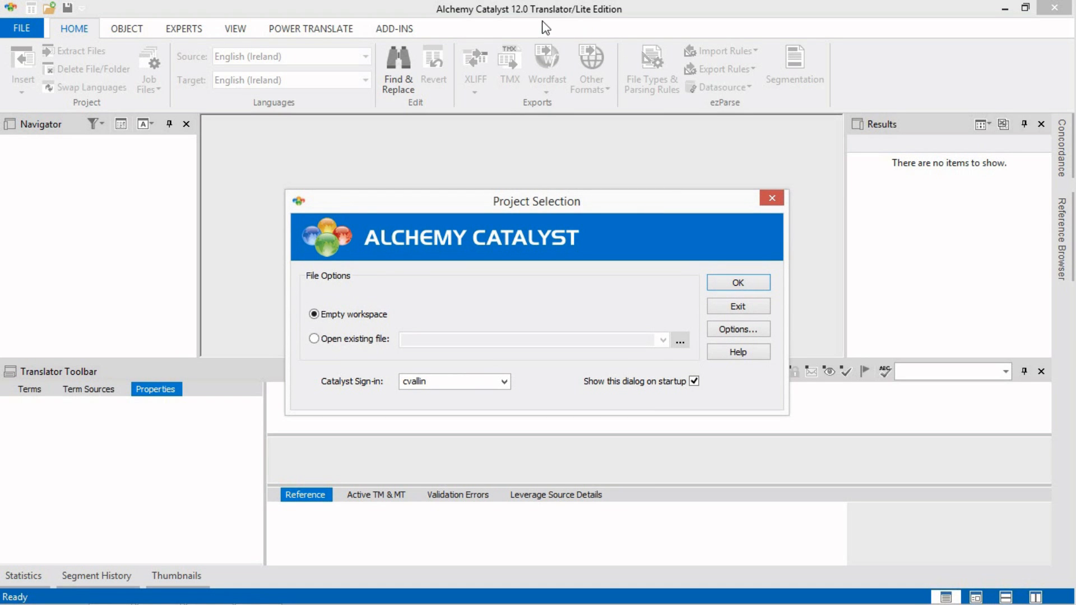